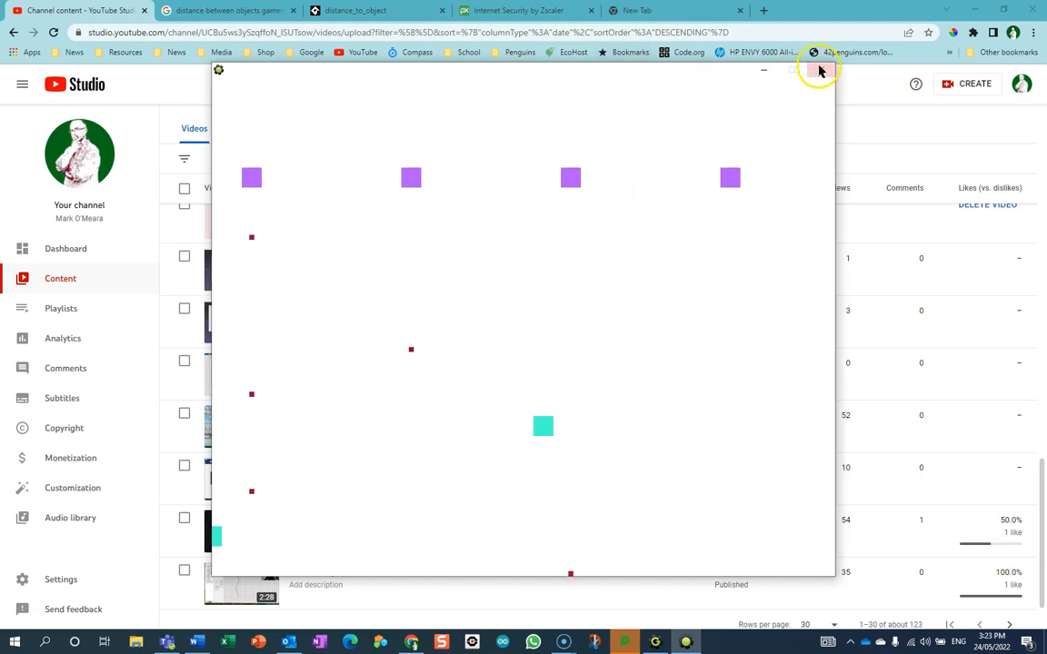
Step: Close the running game and give player_object a Game Start event setting health to 100
{"action": "left_click", "coordinate": [625, 639]}
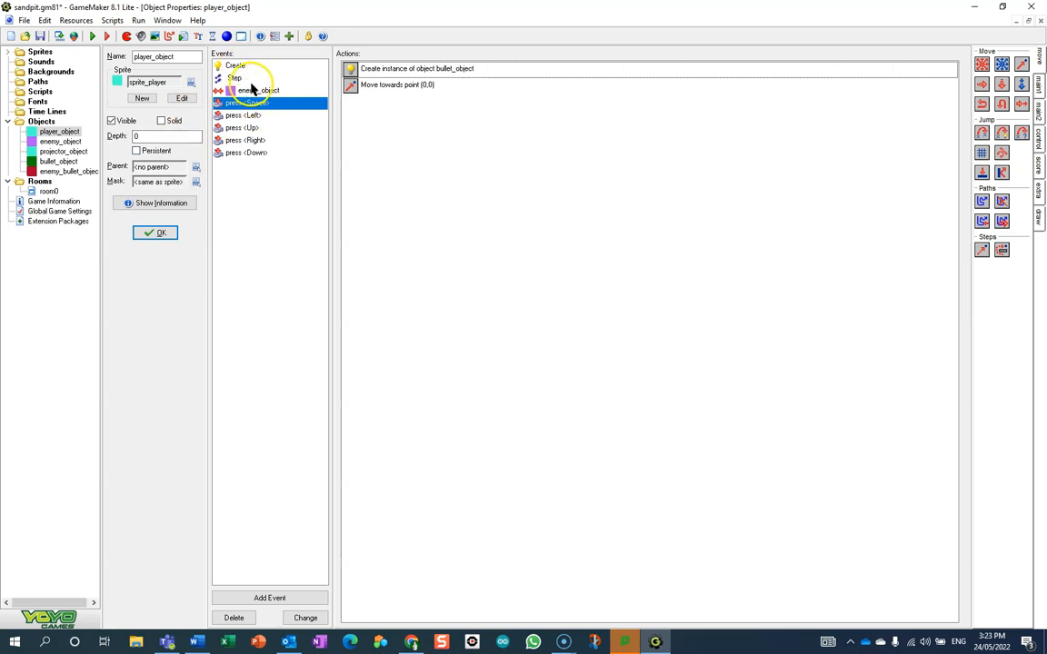
{"action": "left_click", "coordinate": [269, 597]}
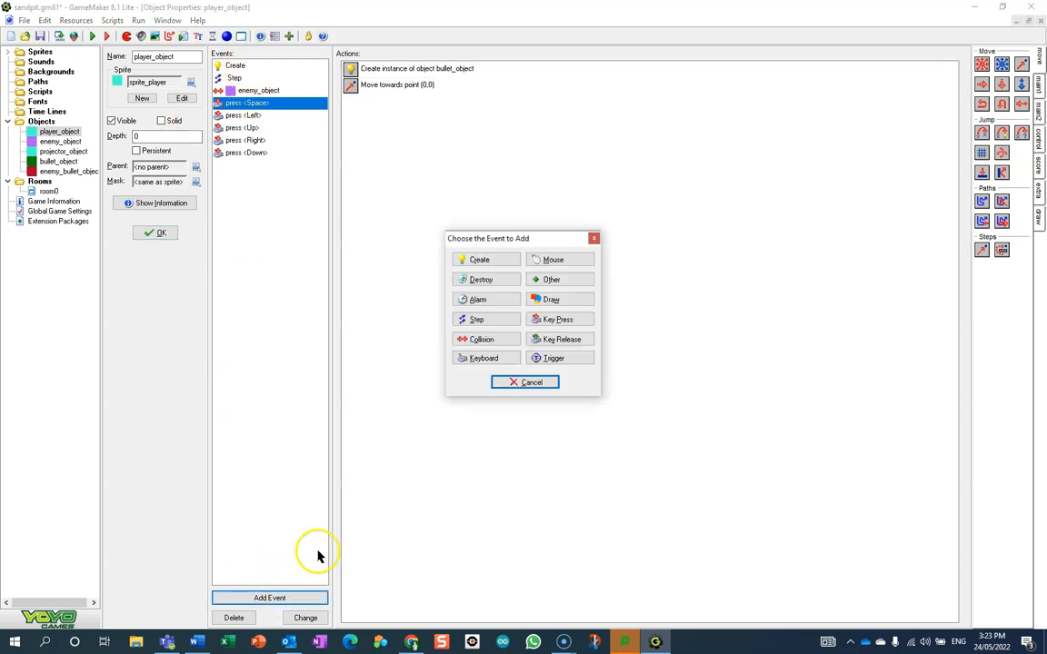
{"action": "left_click", "coordinate": [553, 278]}
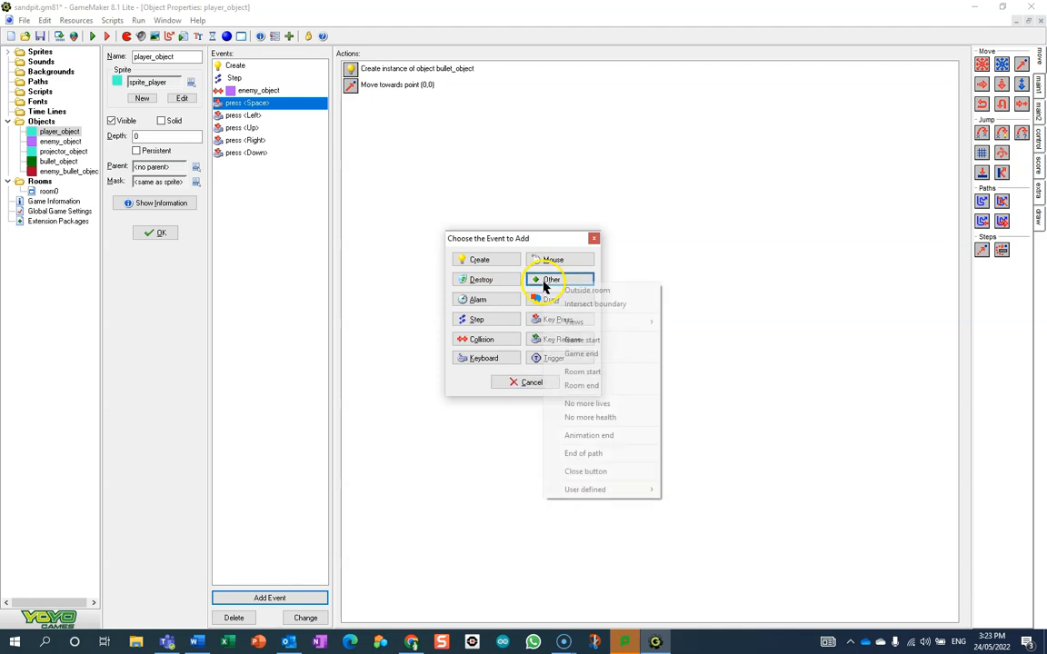
{"action": "left_click", "coordinate": [580, 354]}
{"action": "type", "text": "100"}
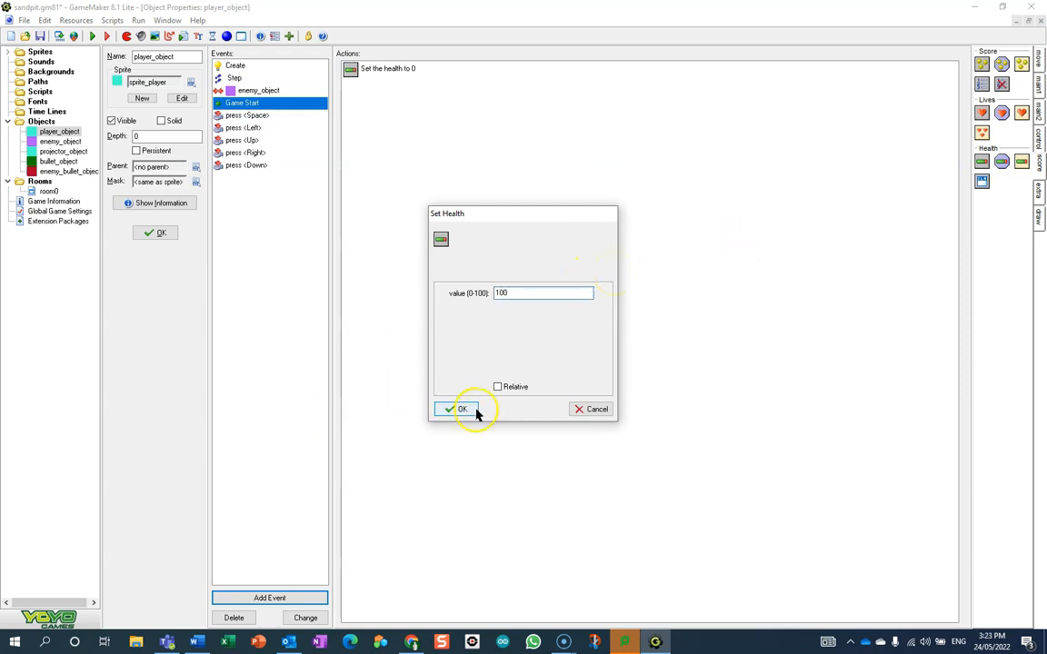
{"action": "left_click", "coordinate": [458, 409]}
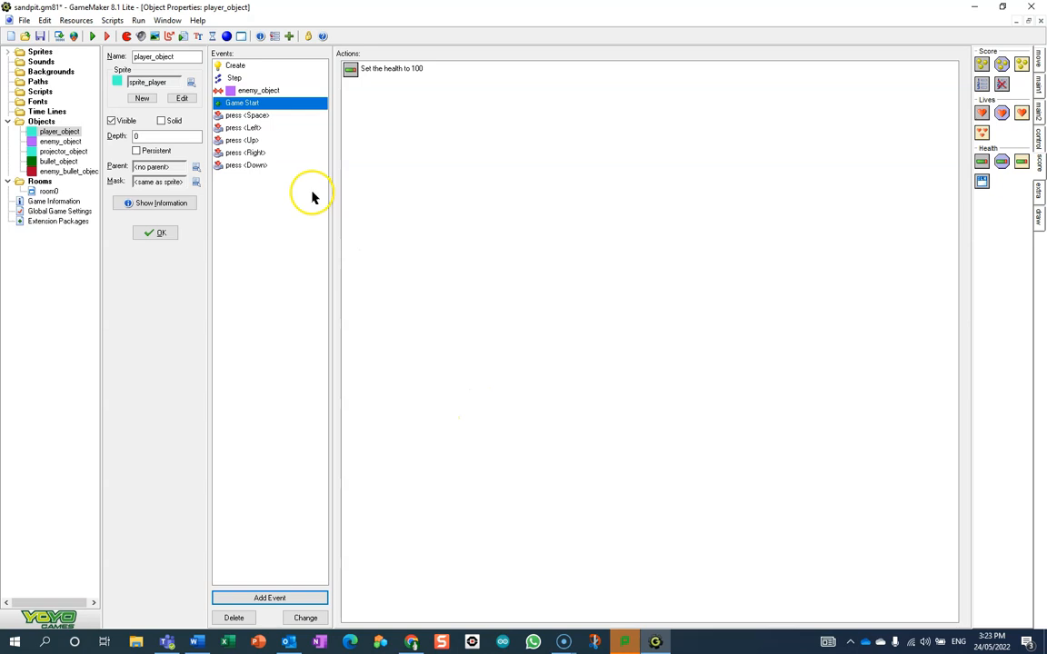
Step: In the enemy_object collision event, add a relative Set Health of -10
{"action": "left_click", "coordinate": [261, 90]}
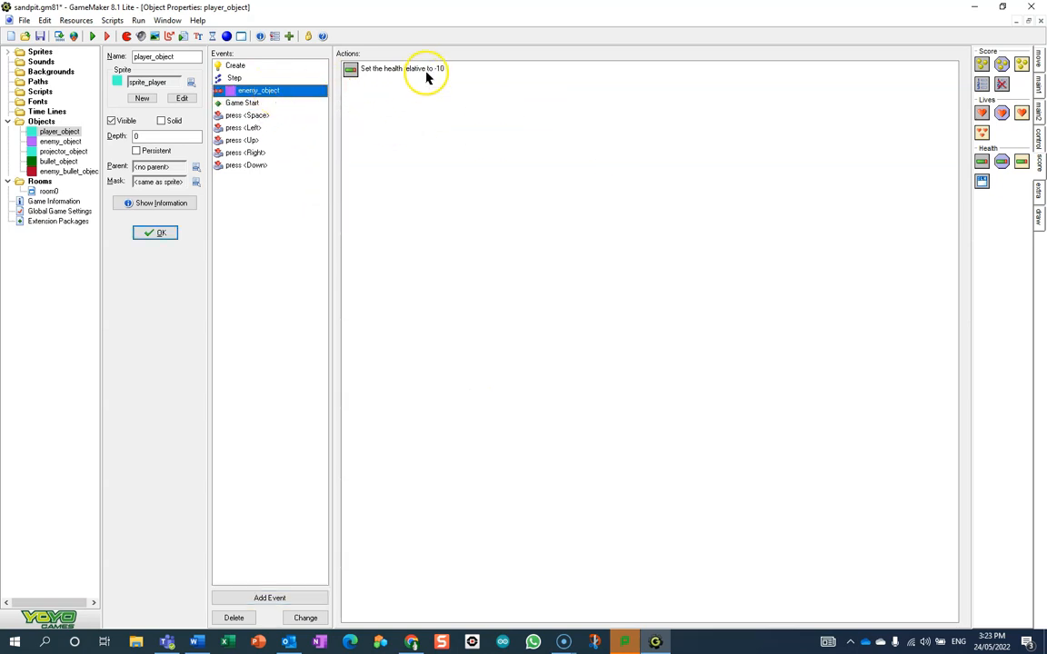
{"action": "double_click", "coordinate": [402, 68]}
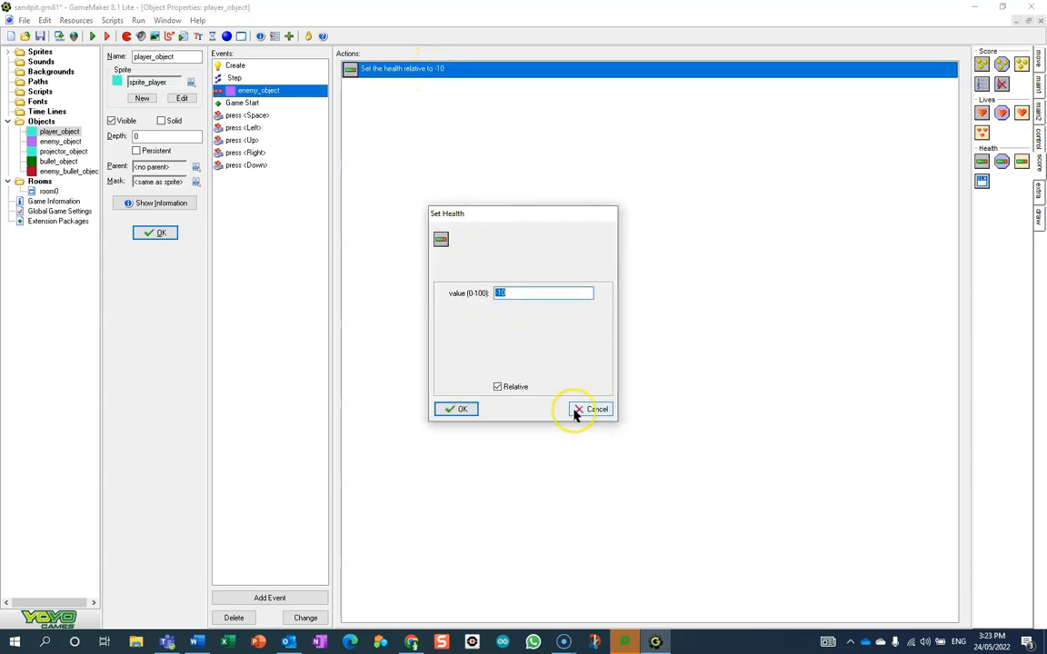
{"action": "left_click", "coordinate": [590, 409]}
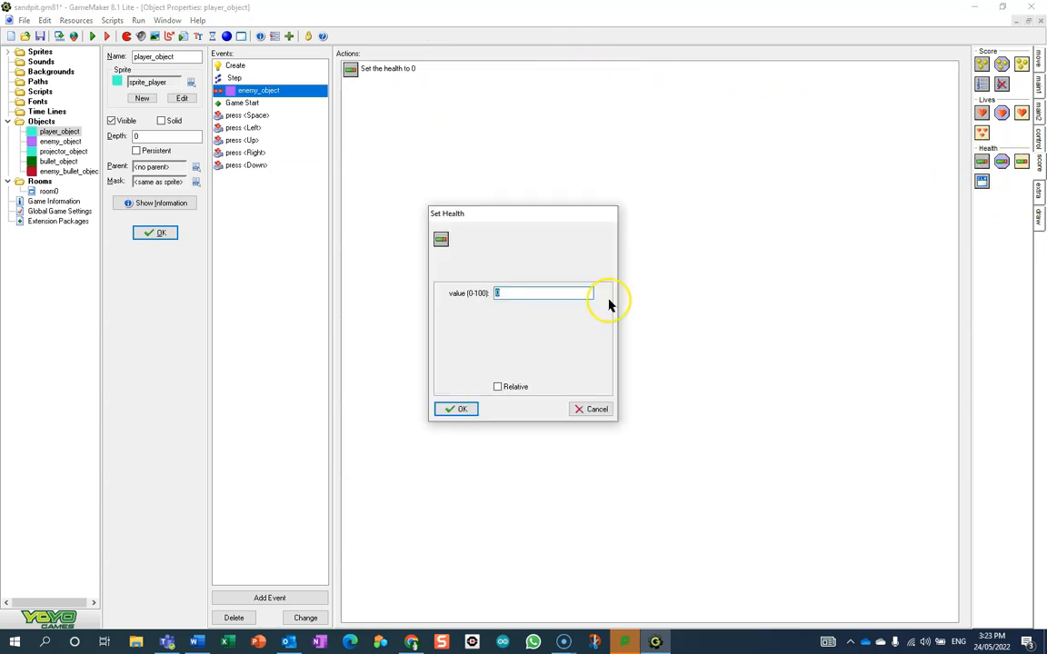
{"action": "left_click", "coordinate": [498, 386]}
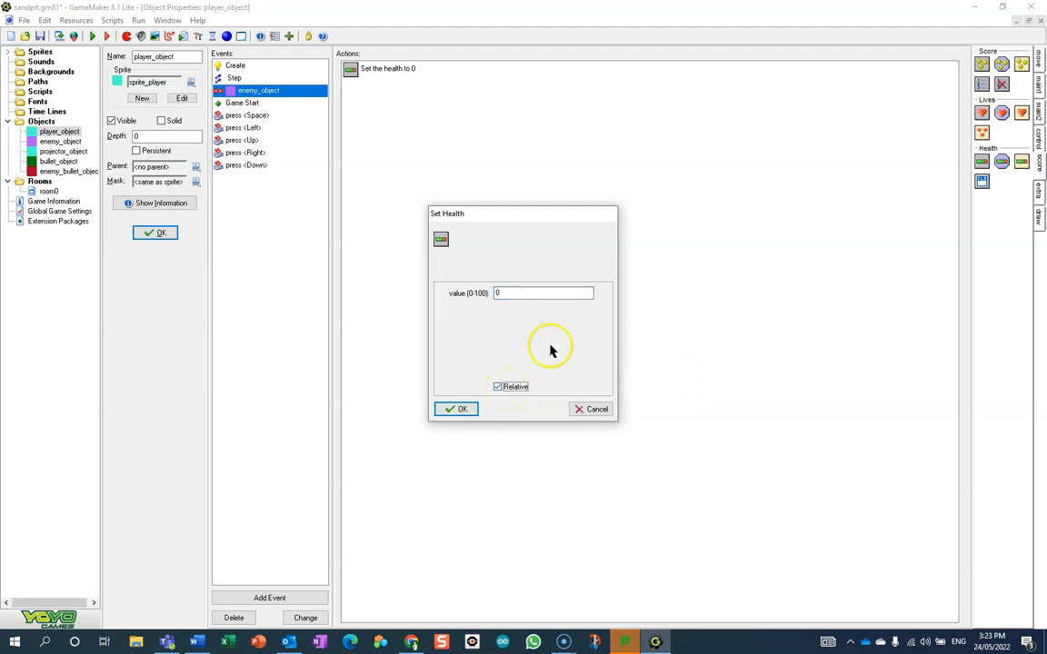
{"action": "left_click", "coordinate": [542, 293]}
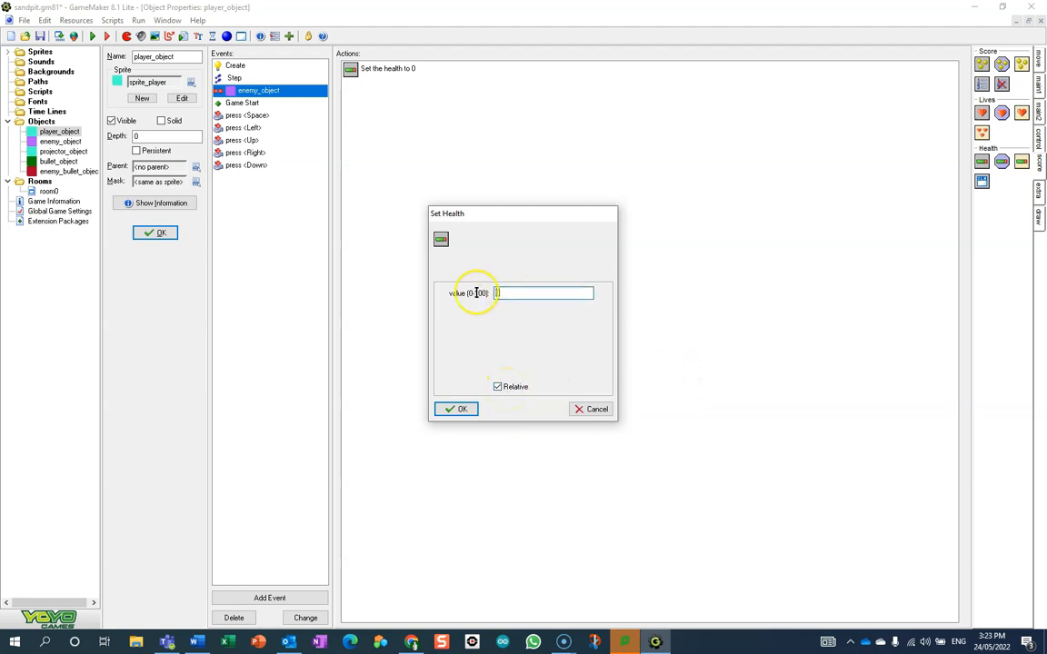
{"action": "type", "text": "-10"}
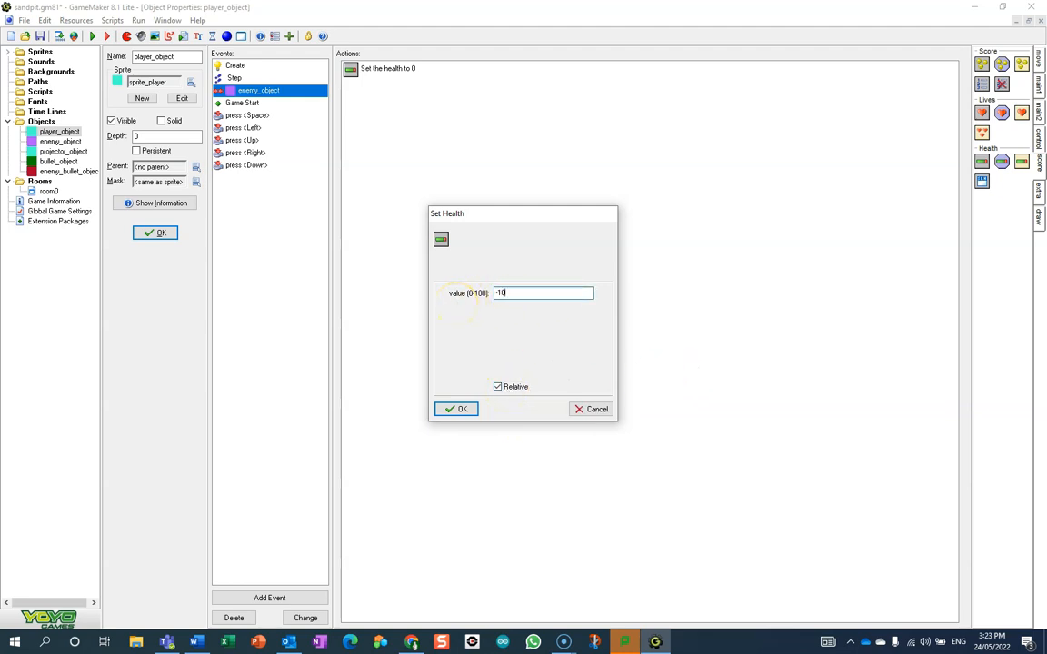
{"action": "left_click", "coordinate": [458, 409]}
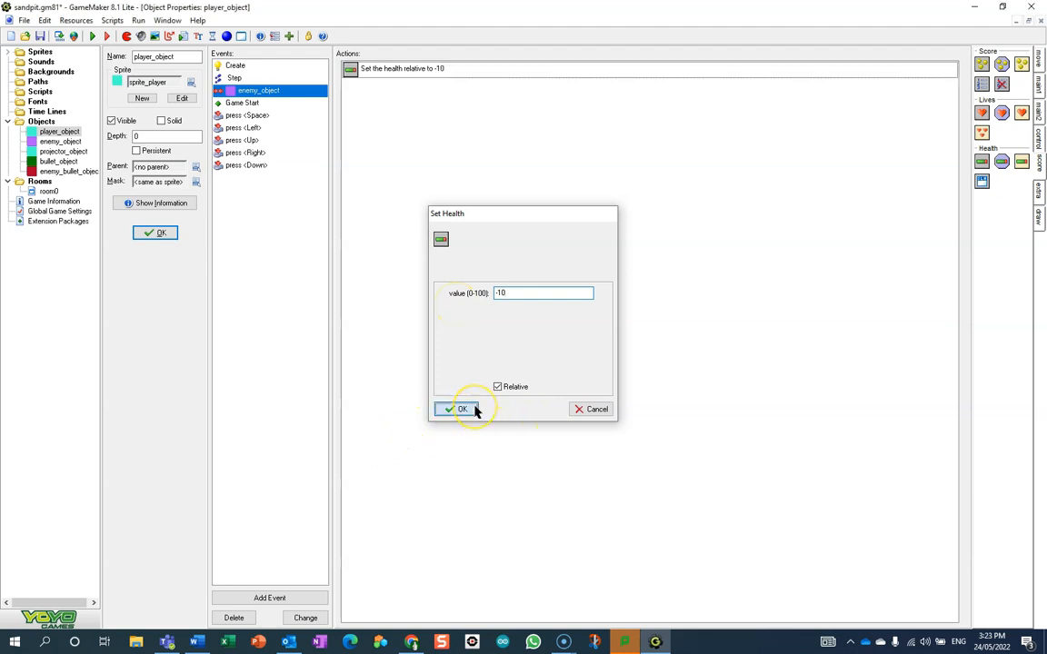
{"action": "left_click", "coordinate": [459, 409]}
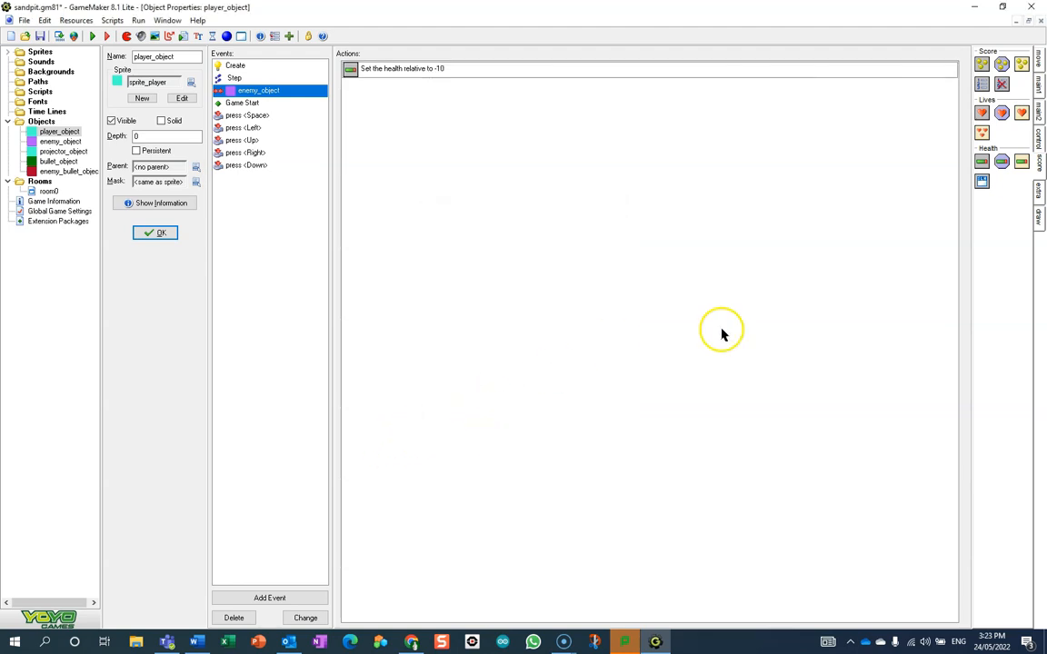
{"action": "mouse_move", "coordinate": [991, 164]}
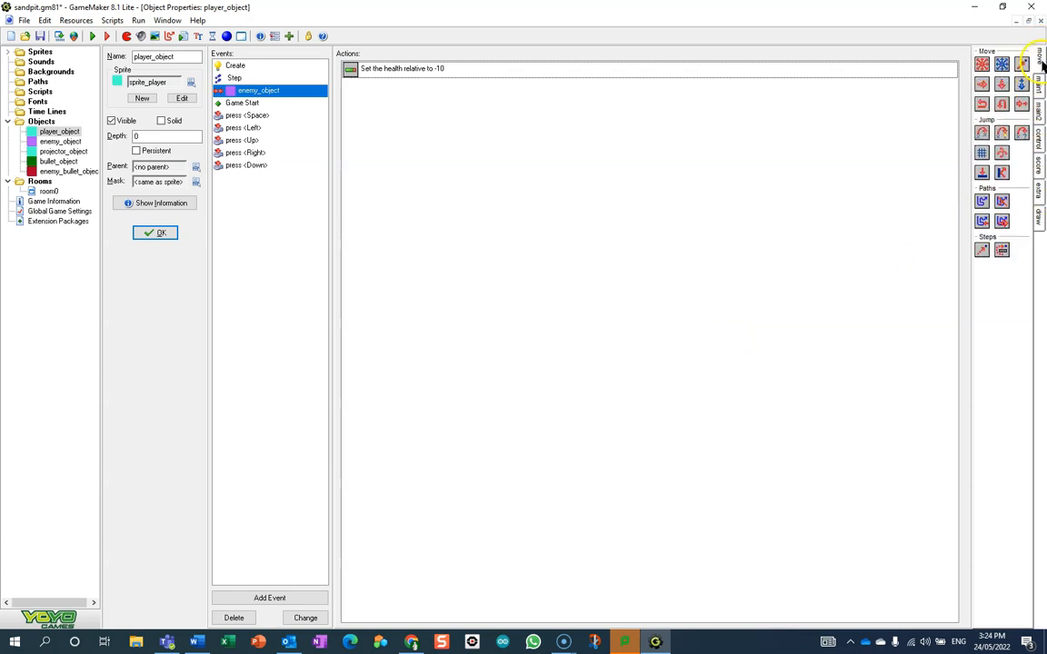
Step: Add a Jump to Start action applied to Self in the enemy collision event
{"action": "left_click", "coordinate": [992, 132]}
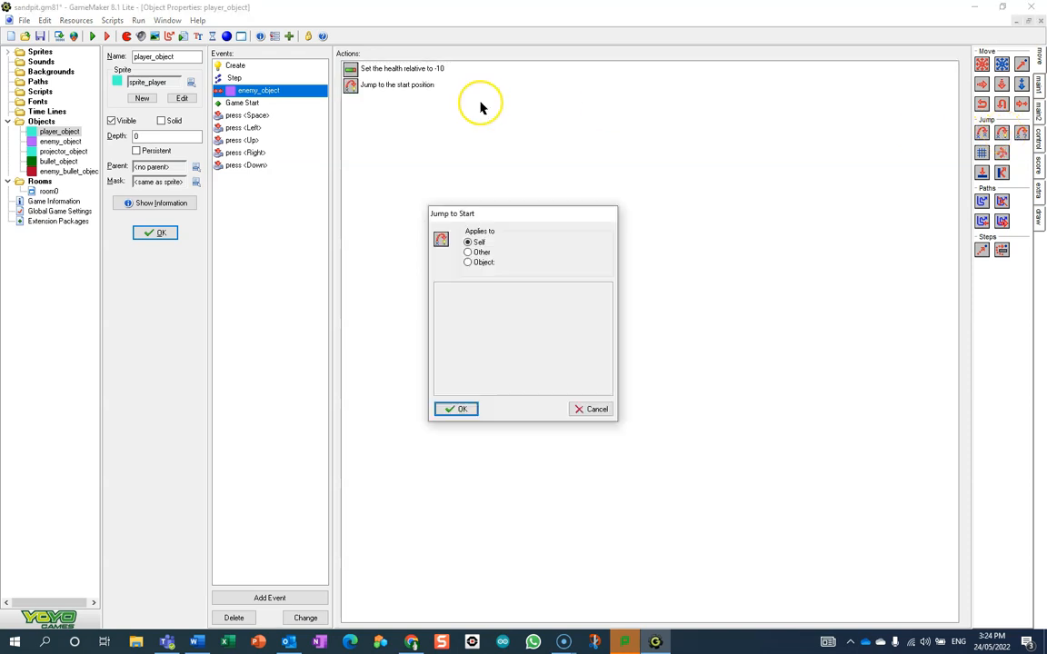
{"action": "left_click", "coordinate": [455, 408]}
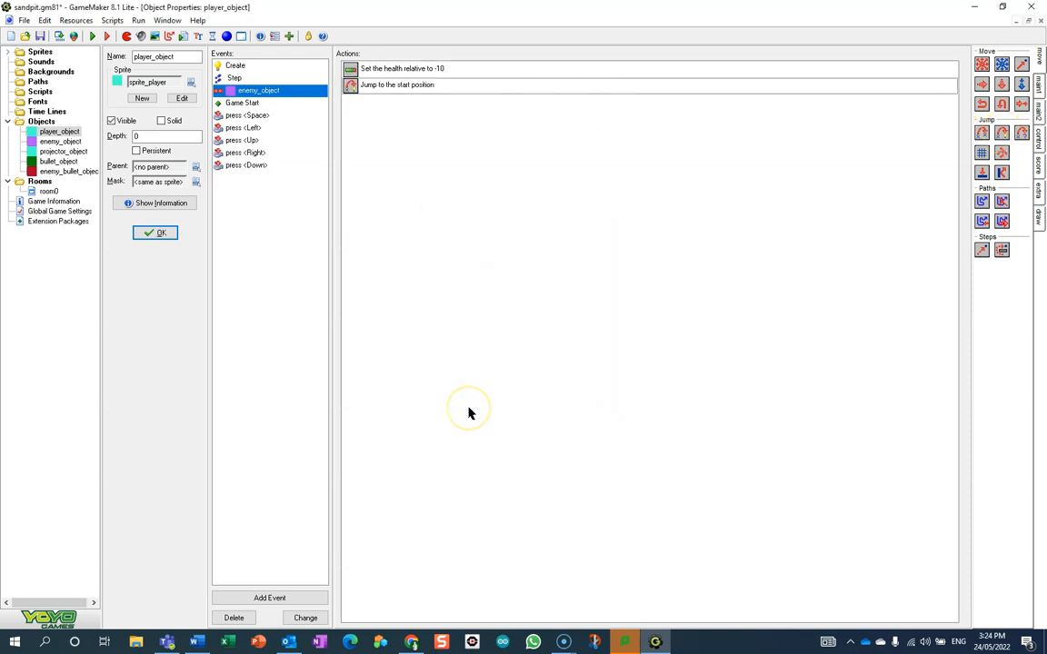
{"action": "mouse_move", "coordinate": [470, 414]}
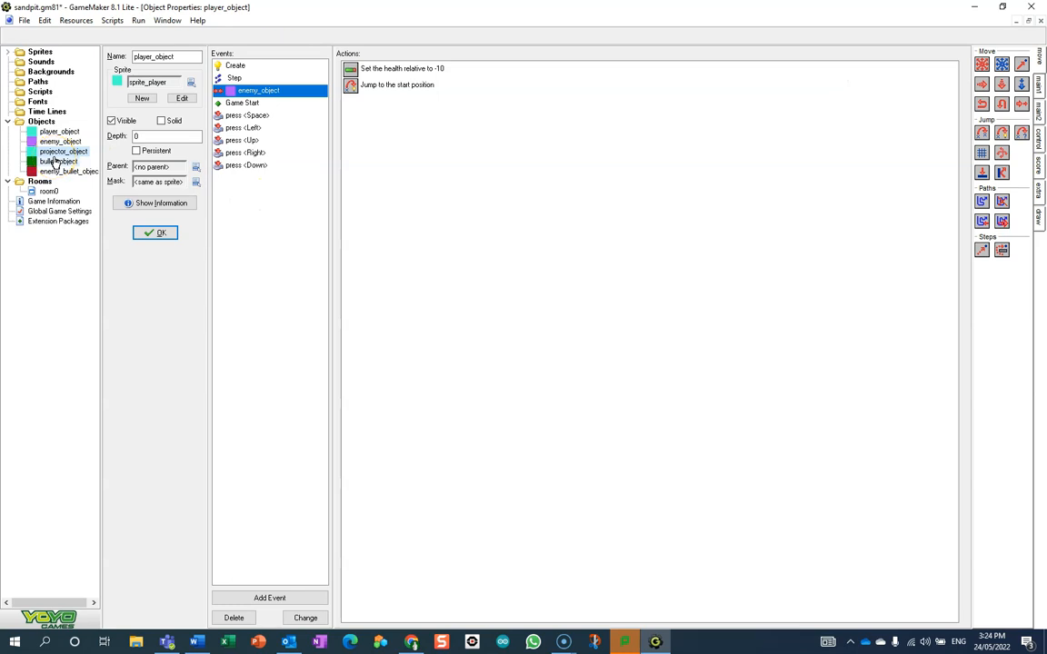
Step: Open projector_object's properties and add a Draw event
{"action": "double_click", "coordinate": [60, 151]}
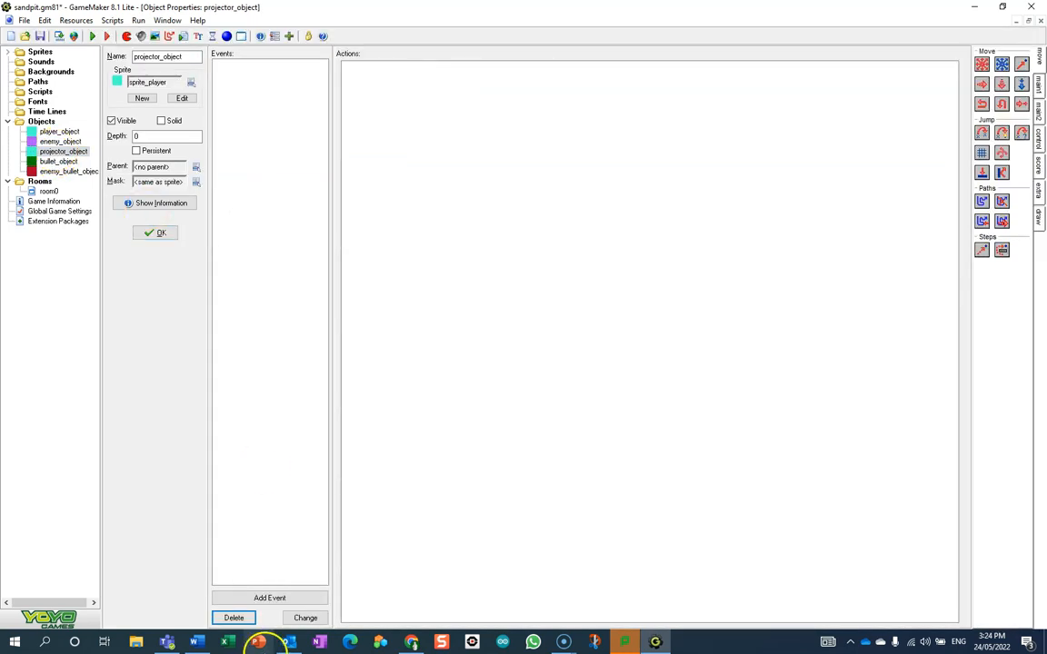
{"action": "left_click", "coordinate": [269, 598]}
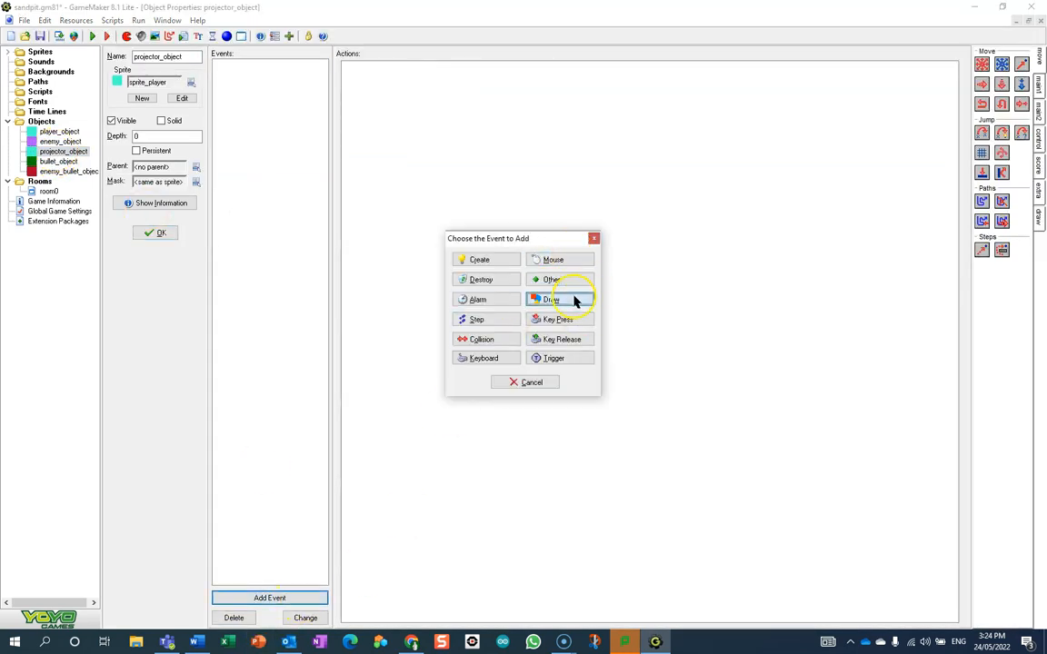
{"action": "left_click", "coordinate": [555, 299]}
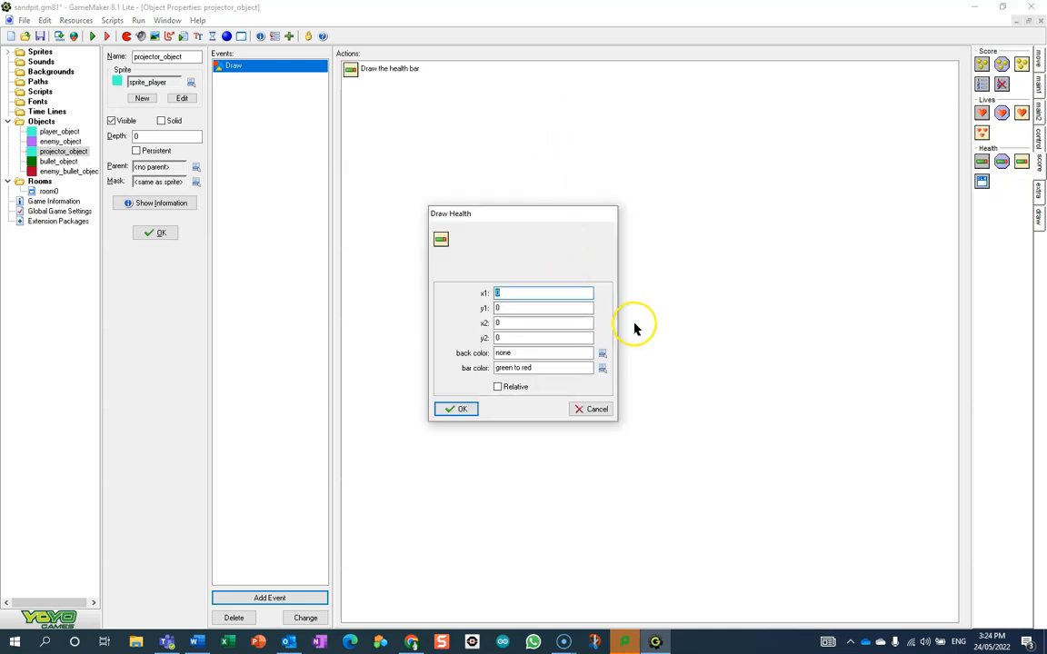
Step: Draw a health bar from 30,30 to 100,60 with a white background
{"action": "type", "text": "20"}
{"action": "left_click", "coordinate": [542, 307]}
{"action": "type", "text": "30"}
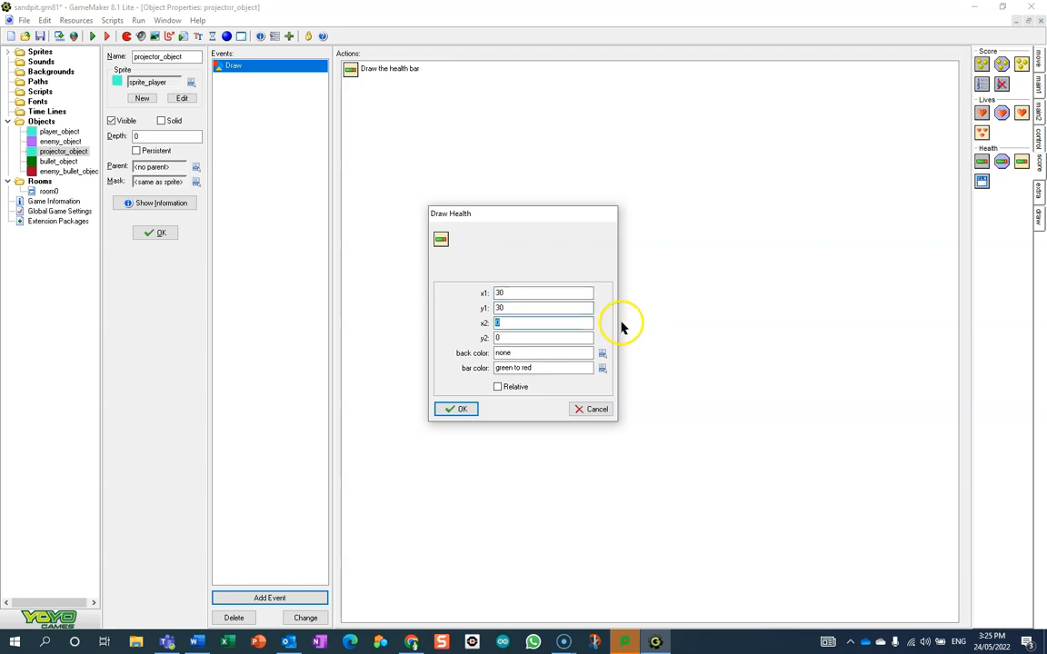
{"action": "type", "text": "100"}
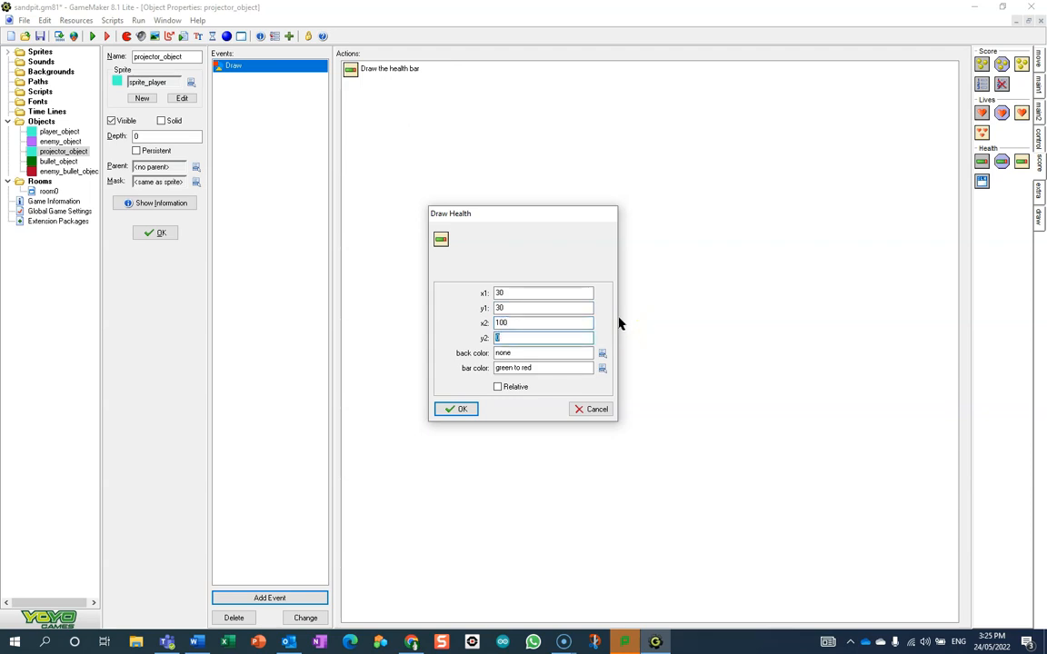
{"action": "type", "text": "6"}
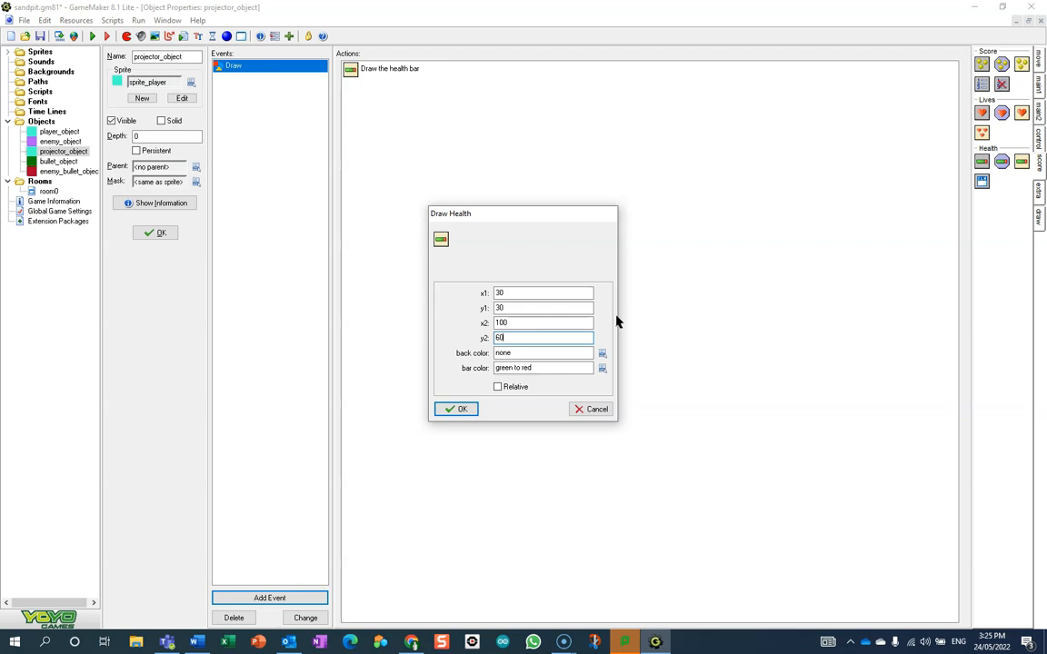
{"action": "mouse_move", "coordinate": [615, 319]}
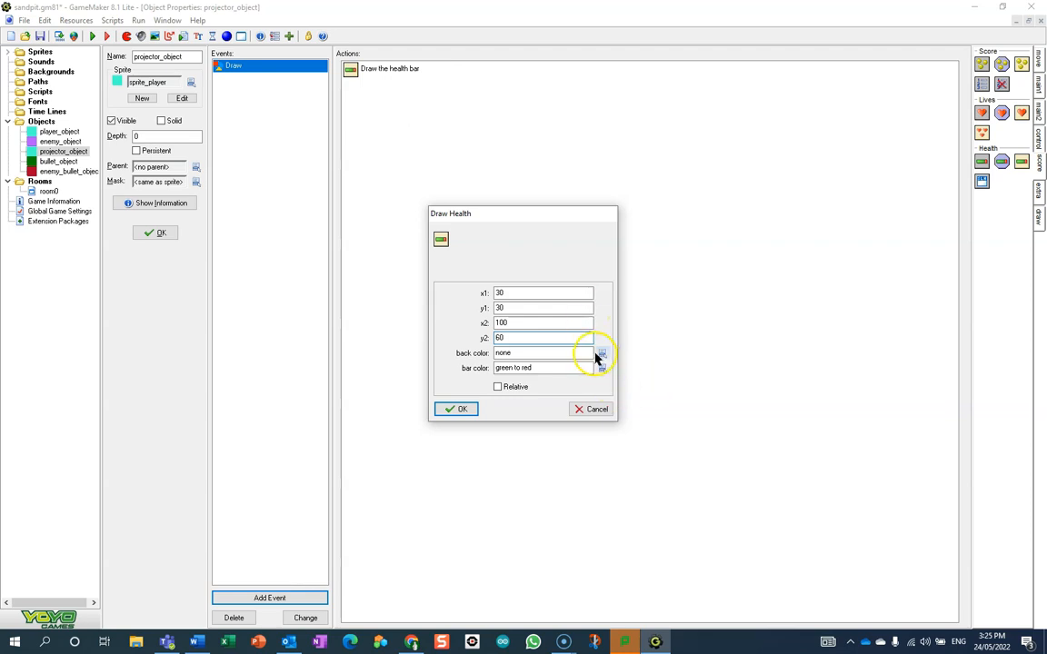
{"action": "left_click", "coordinate": [599, 352]}
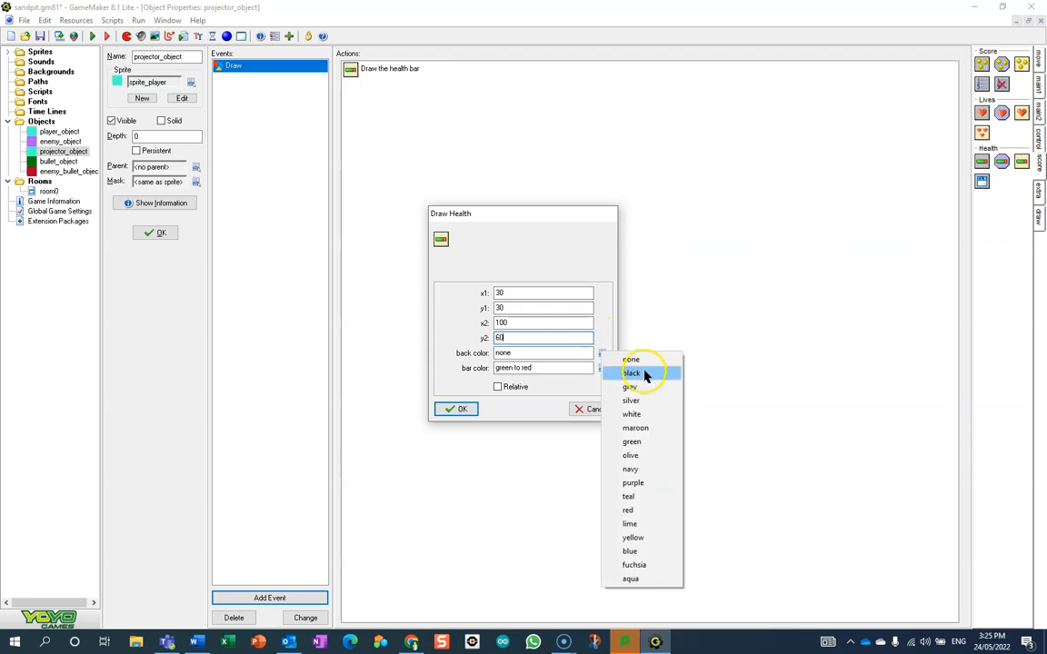
{"action": "left_click", "coordinate": [630, 414]}
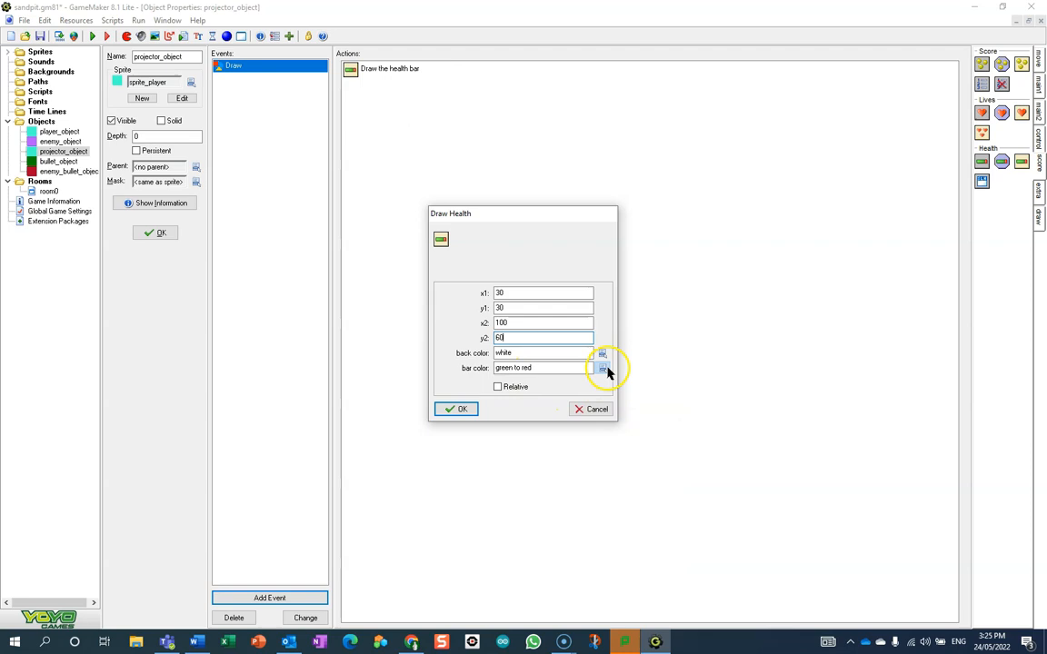
{"action": "left_click", "coordinate": [601, 367]}
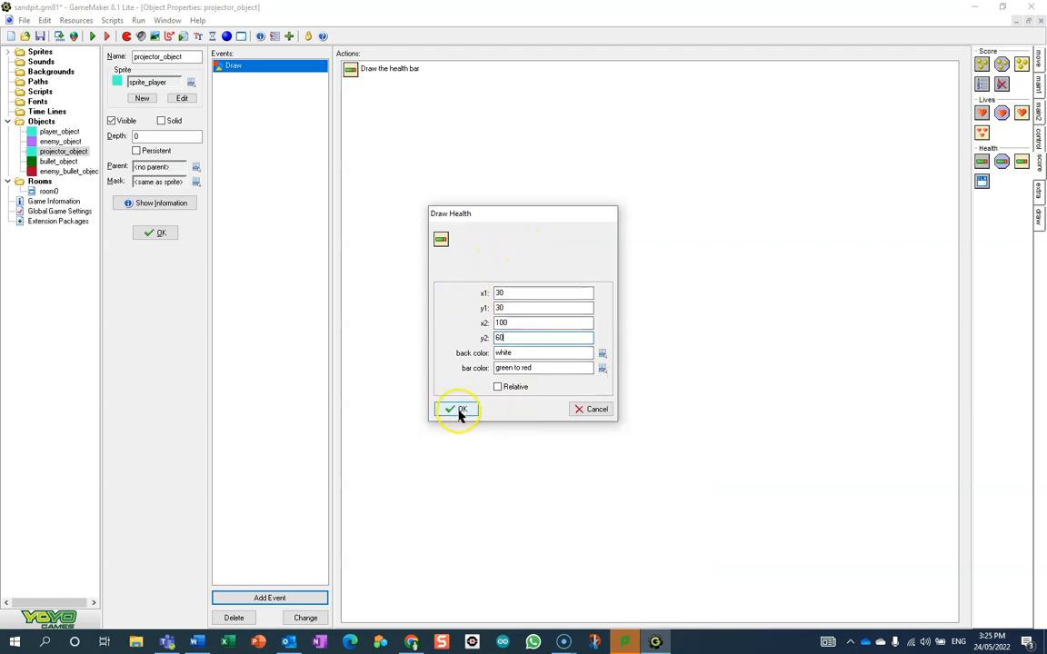
{"action": "left_click", "coordinate": [458, 409]}
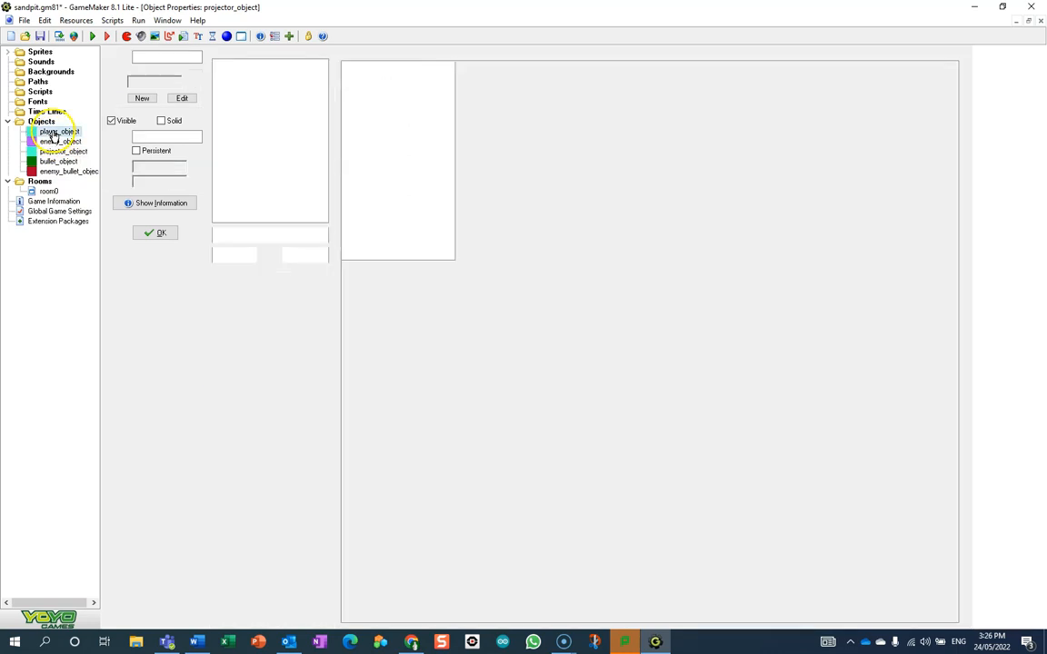
Step: Insert a Test Health action checking health smaller than 1 before Jump to Start
{"action": "double_click", "coordinate": [60, 131]}
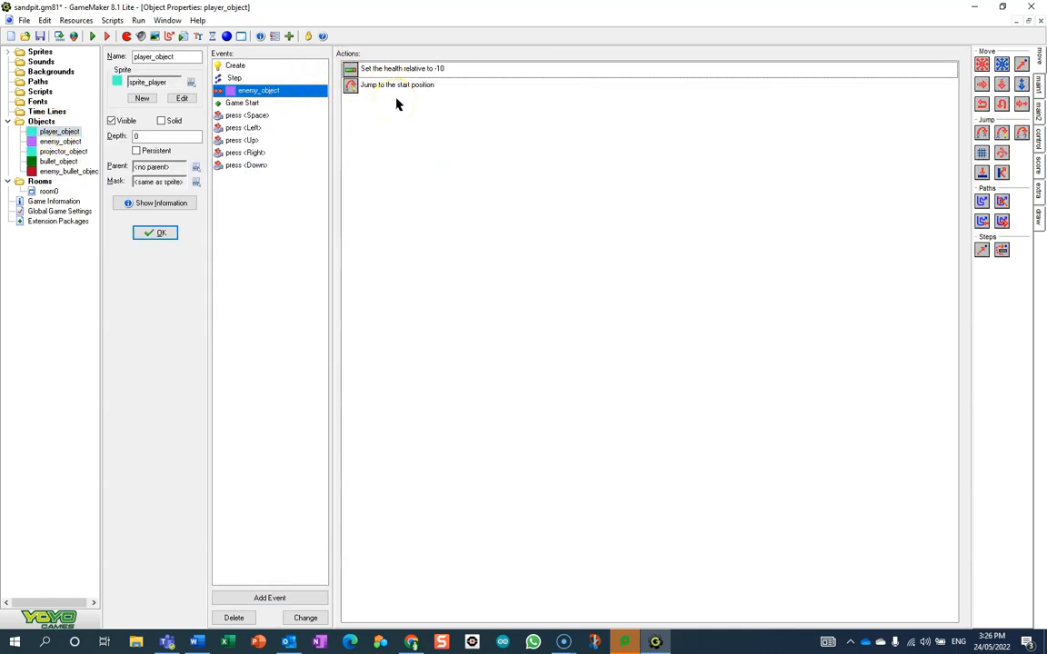
{"action": "mouse_move", "coordinate": [397, 91]}
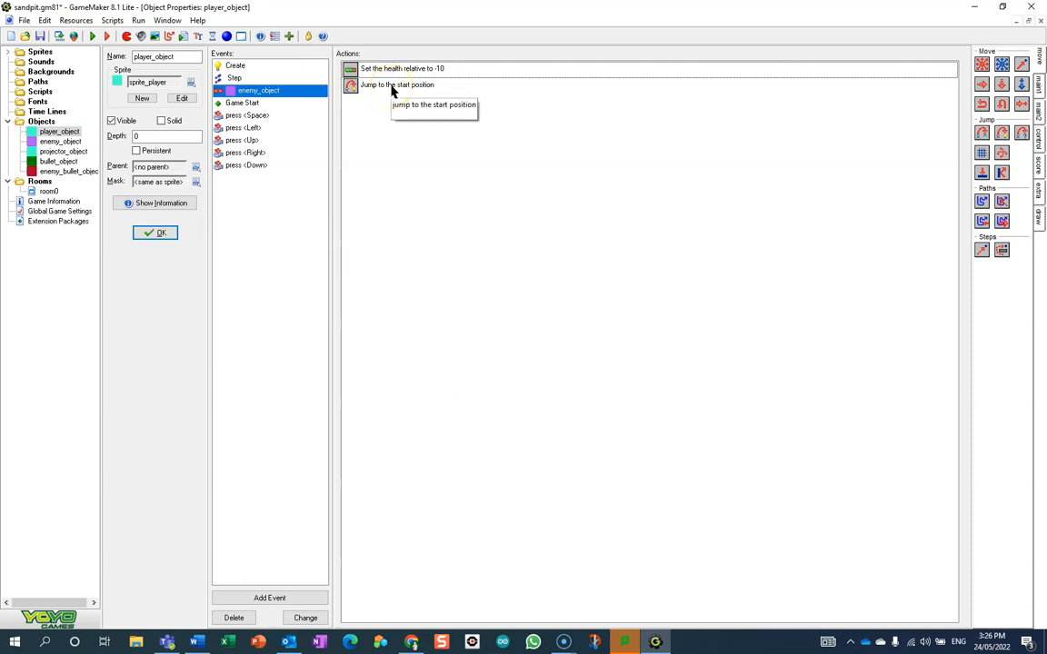
{"action": "left_click", "coordinate": [396, 92]}
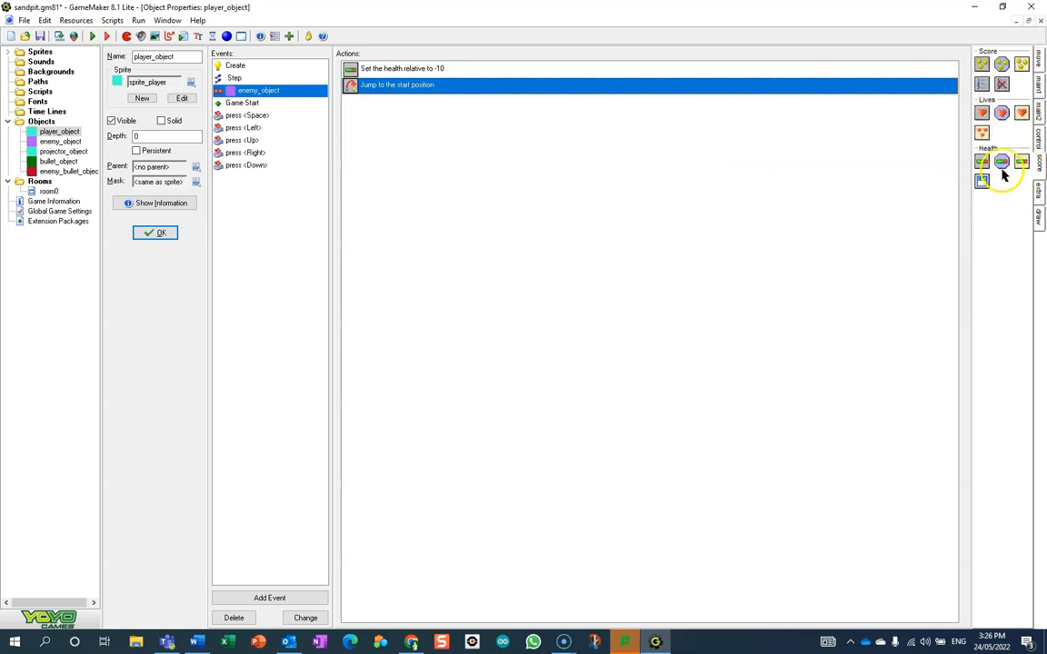
{"action": "mouse_move", "coordinate": [924, 166]}
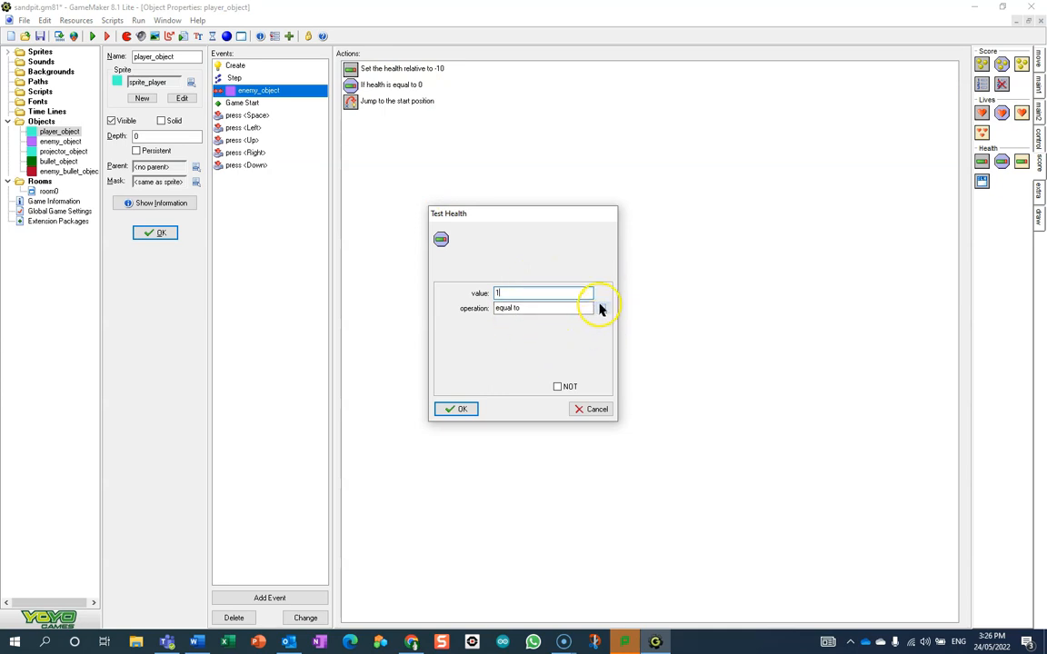
{"action": "left_click", "coordinate": [602, 308]}
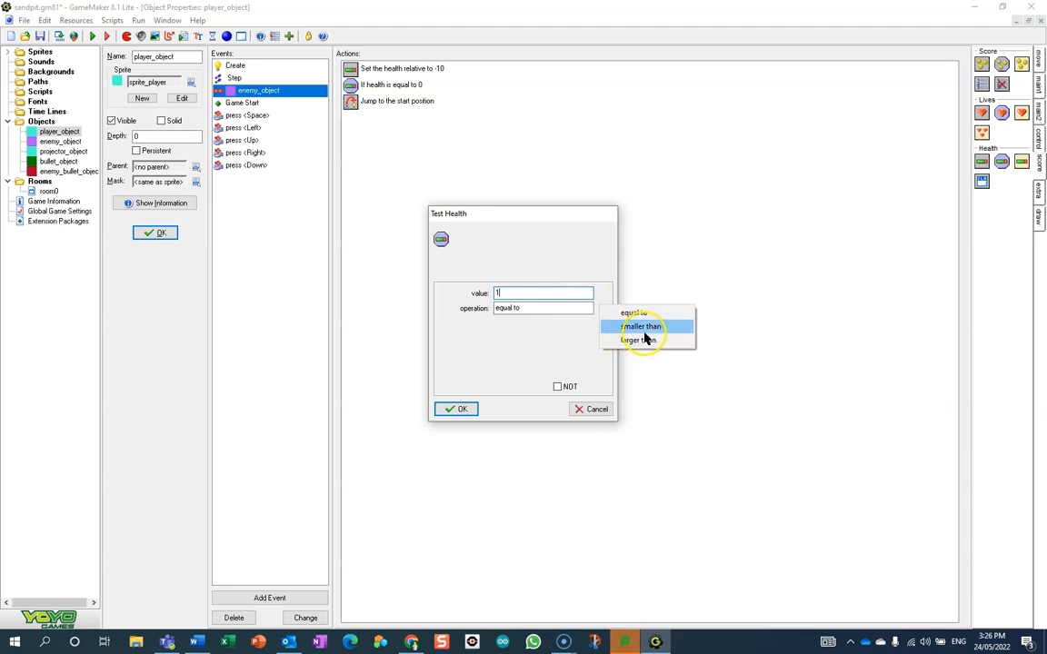
{"action": "left_click", "coordinate": [642, 326]}
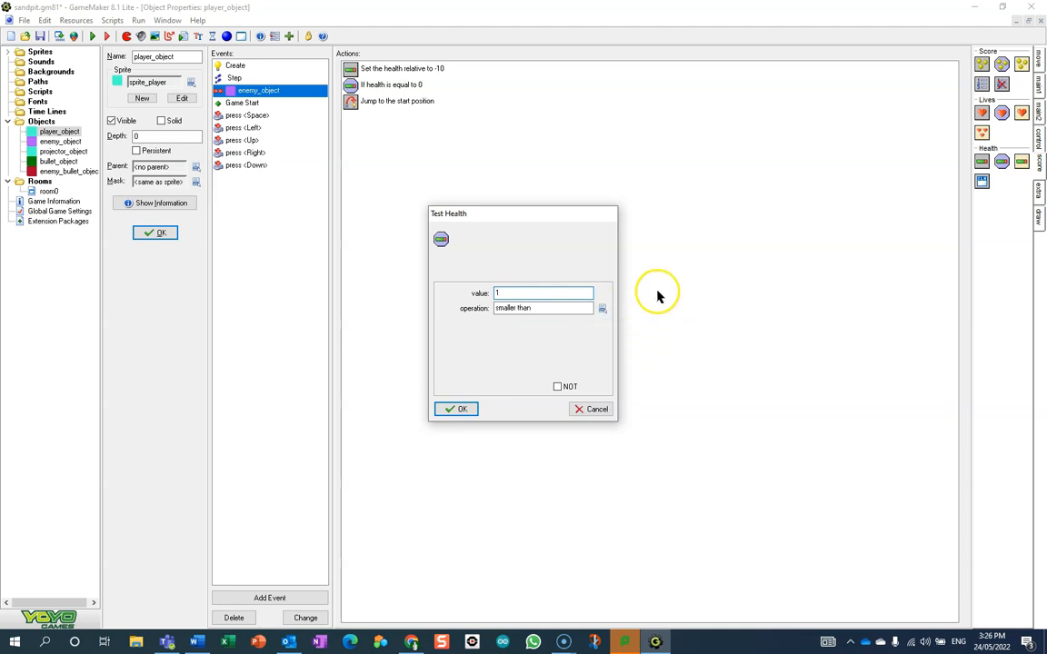
{"action": "mouse_move", "coordinate": [459, 409]}
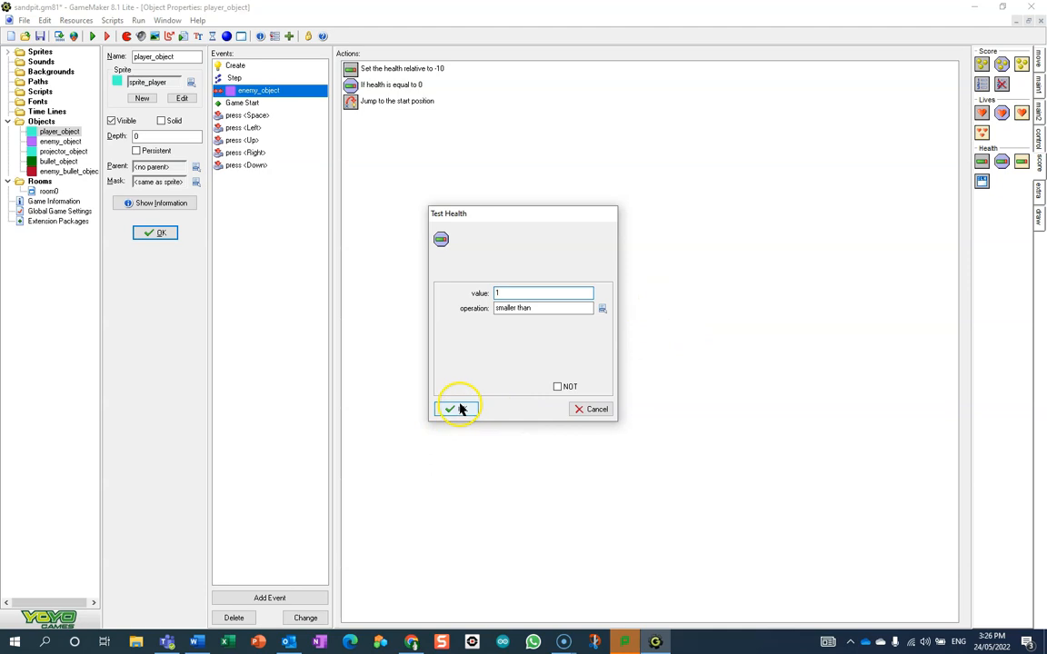
Step: Confirm the health-smaller-than-1 test action
{"action": "left_click", "coordinate": [449, 409]}
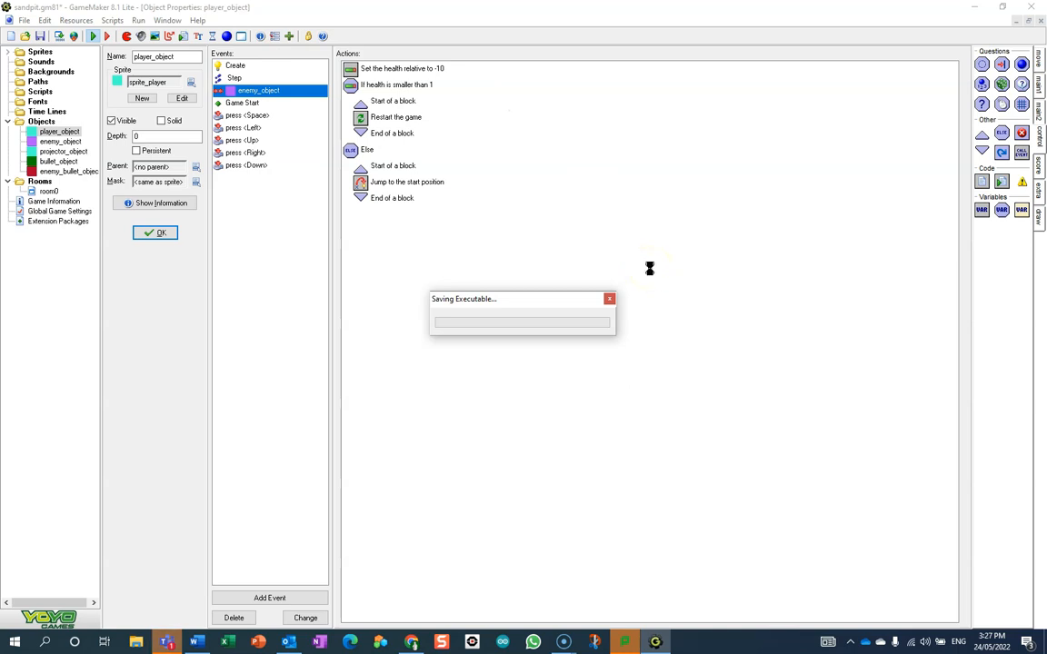
{"action": "mouse_move", "coordinate": [646, 271]}
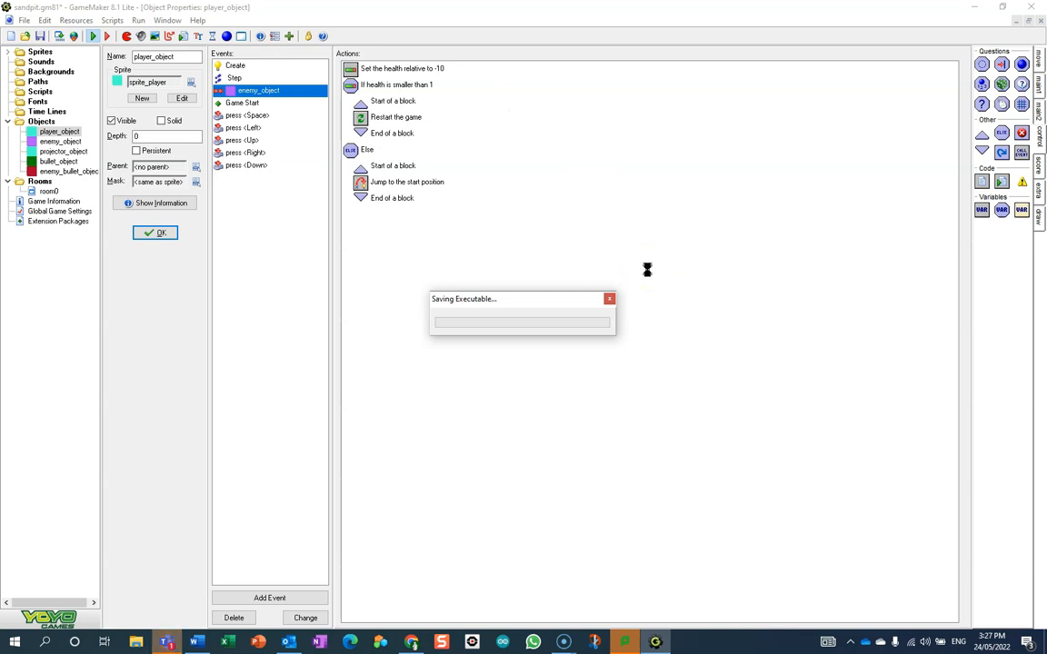